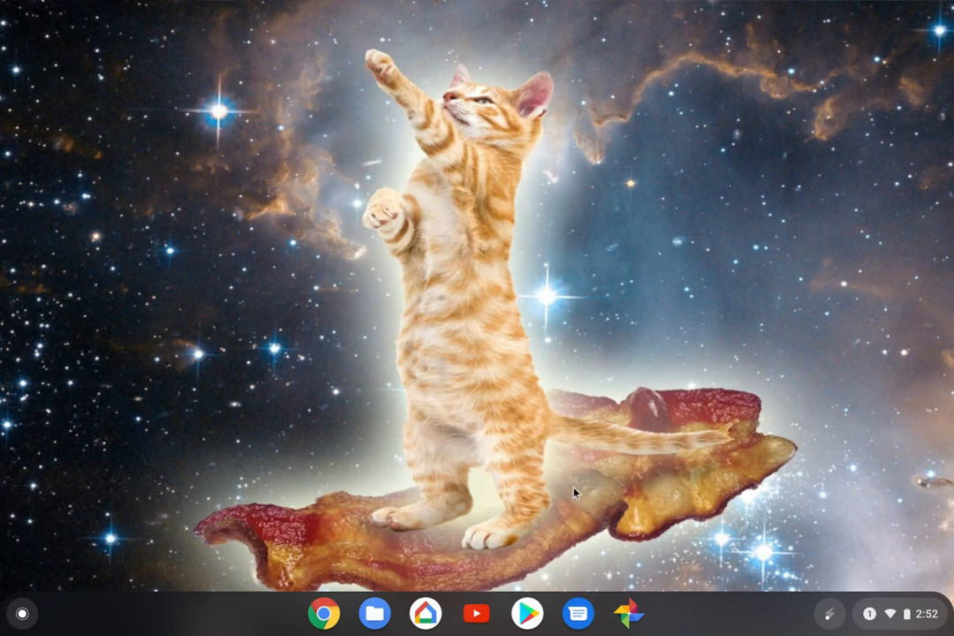
- Open the Play Store, search 'n track 9 pro' and browse results
click(526, 614)
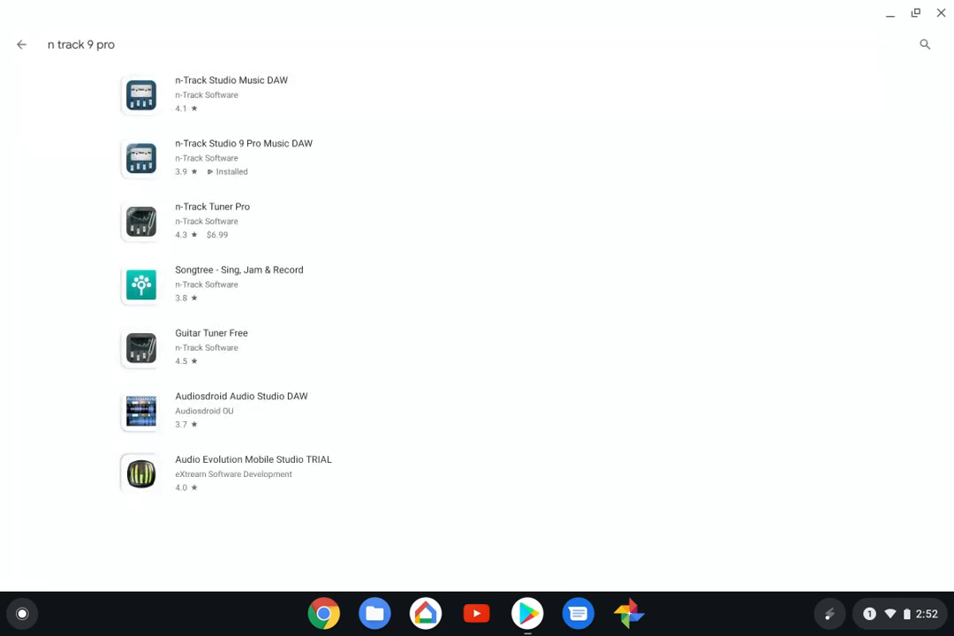
scroll(down, 3)
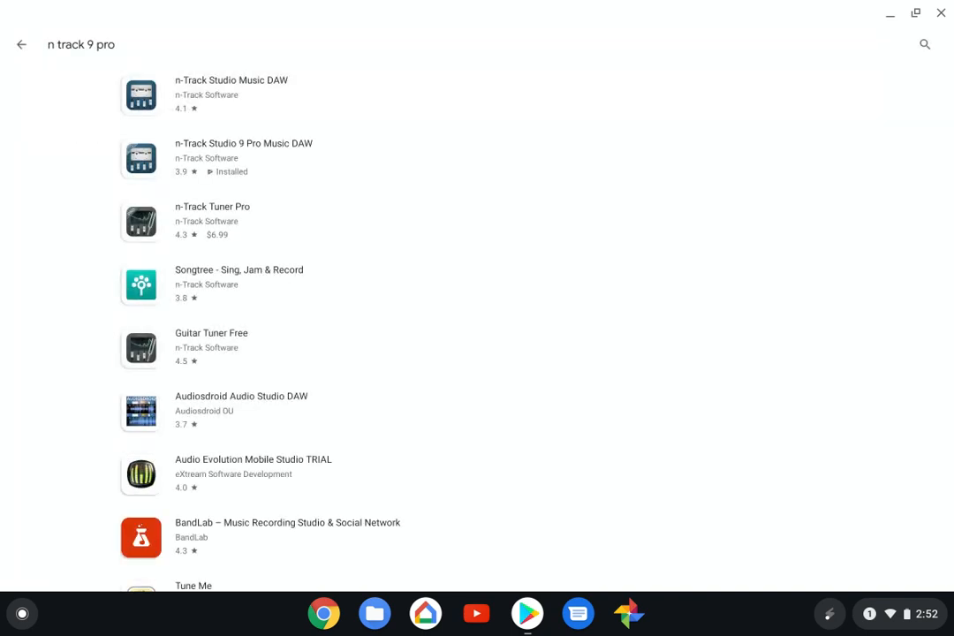
- Close the Google Play Store window to reach the app launcher
click(244, 158)
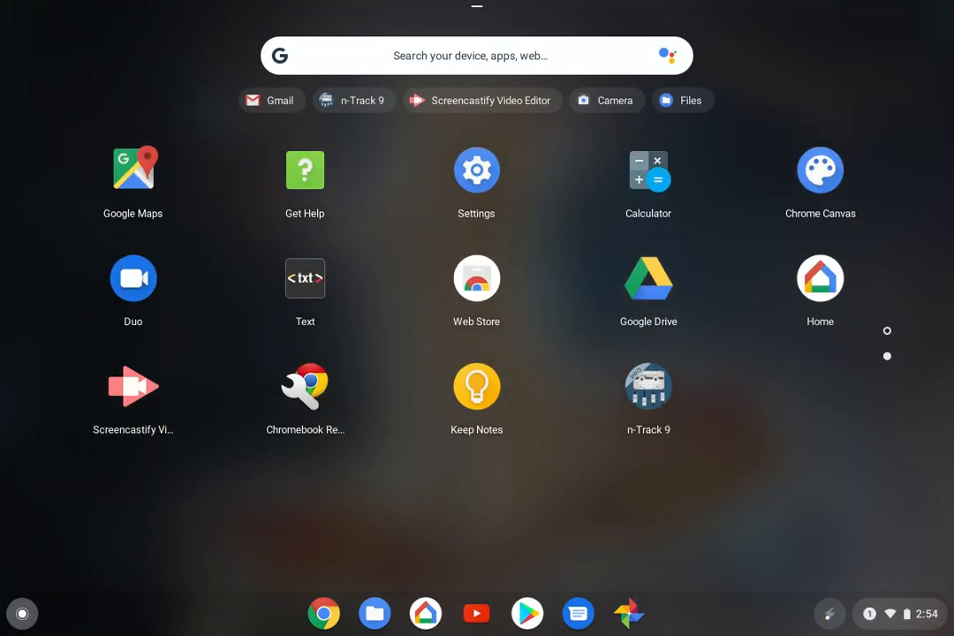
click(649, 386)
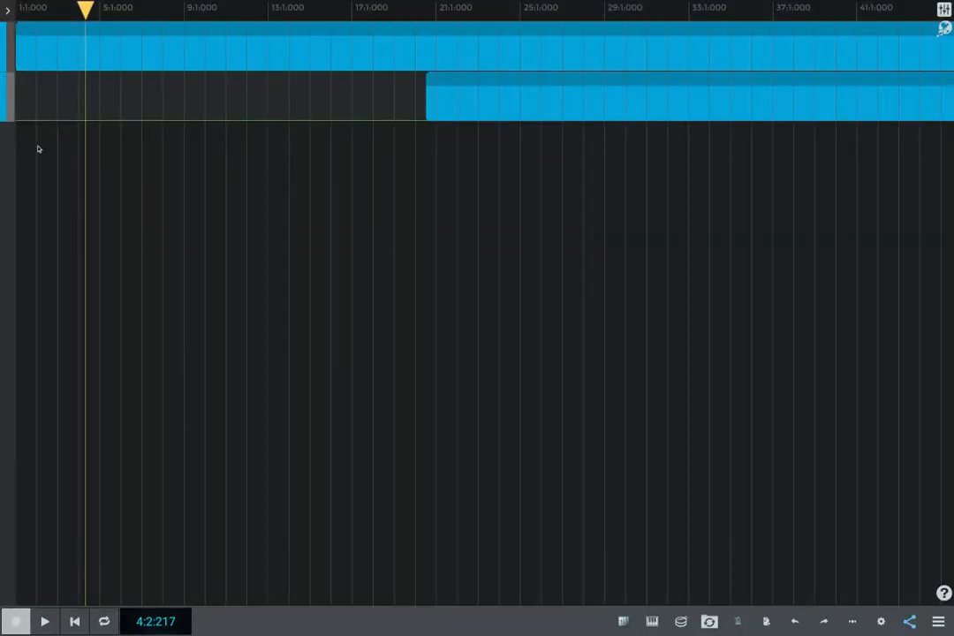
mouse_move(72, 183)
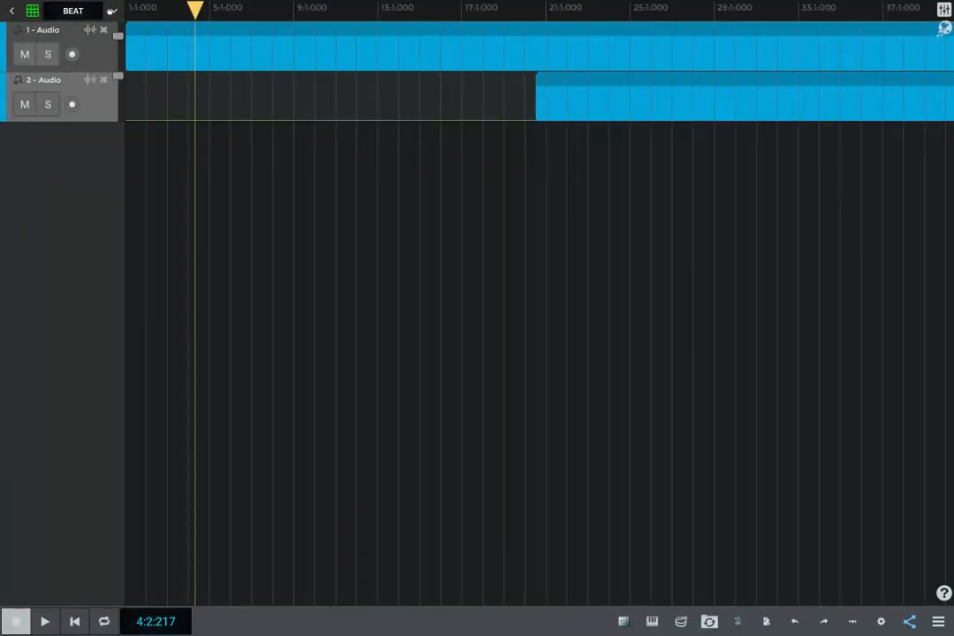
- Show the mixer channel strip for track 2 - Audio
click(111, 10)
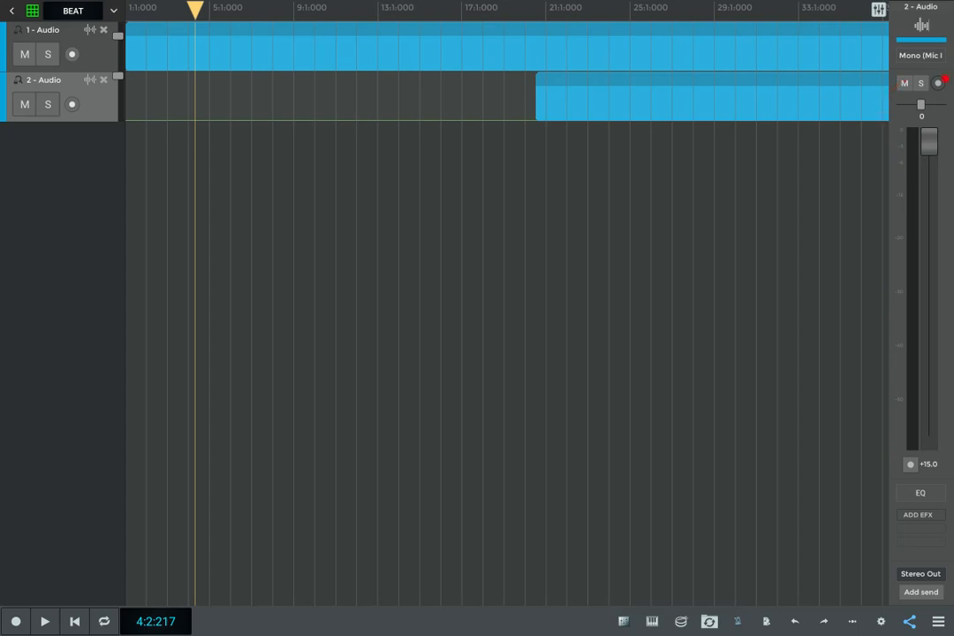
- Close the channel strip and show the base tracks, cover songs and upload options
click(938, 83)
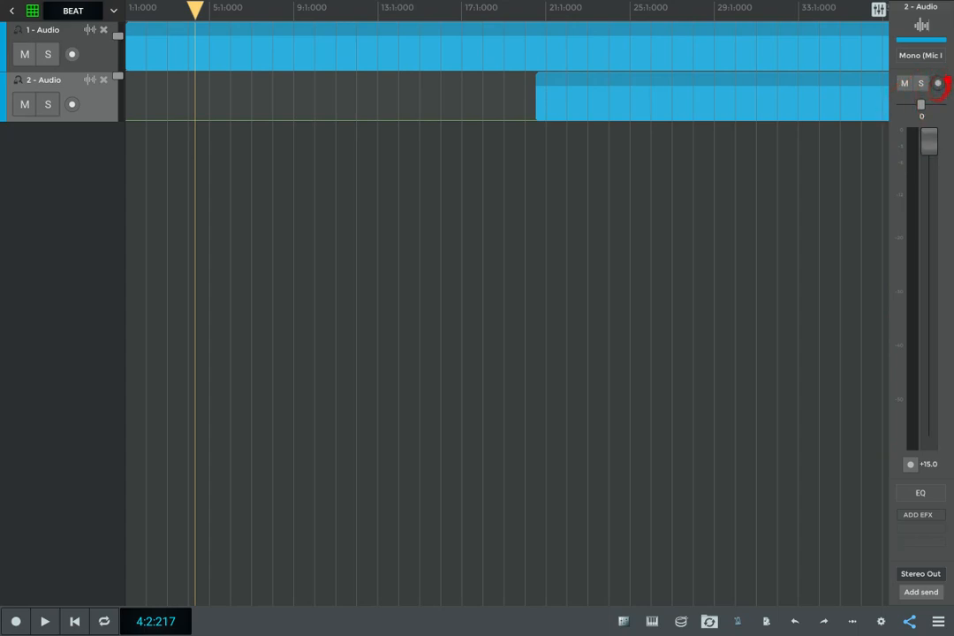
click(937, 83)
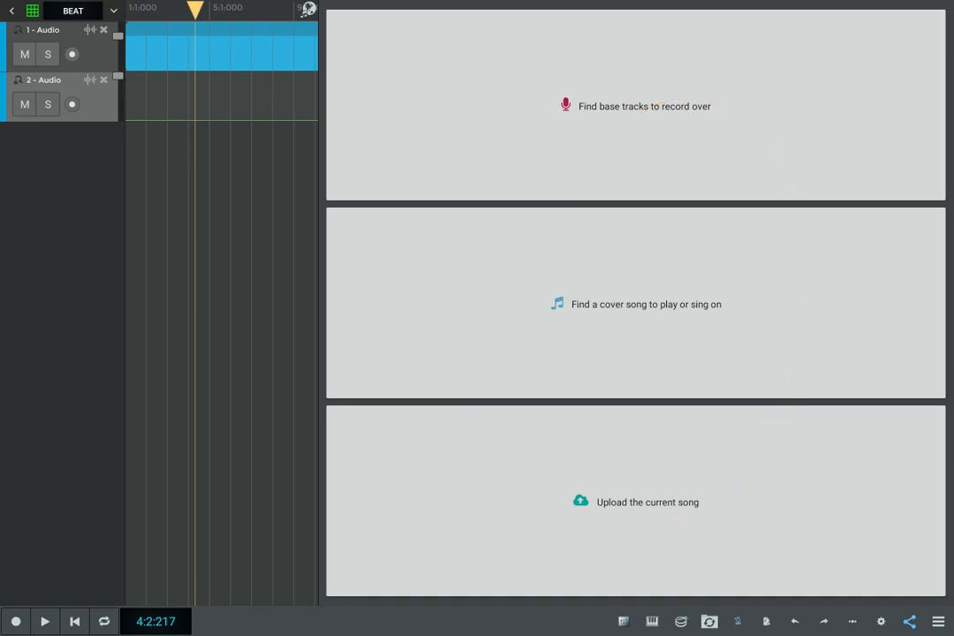
mouse_move(259, 148)
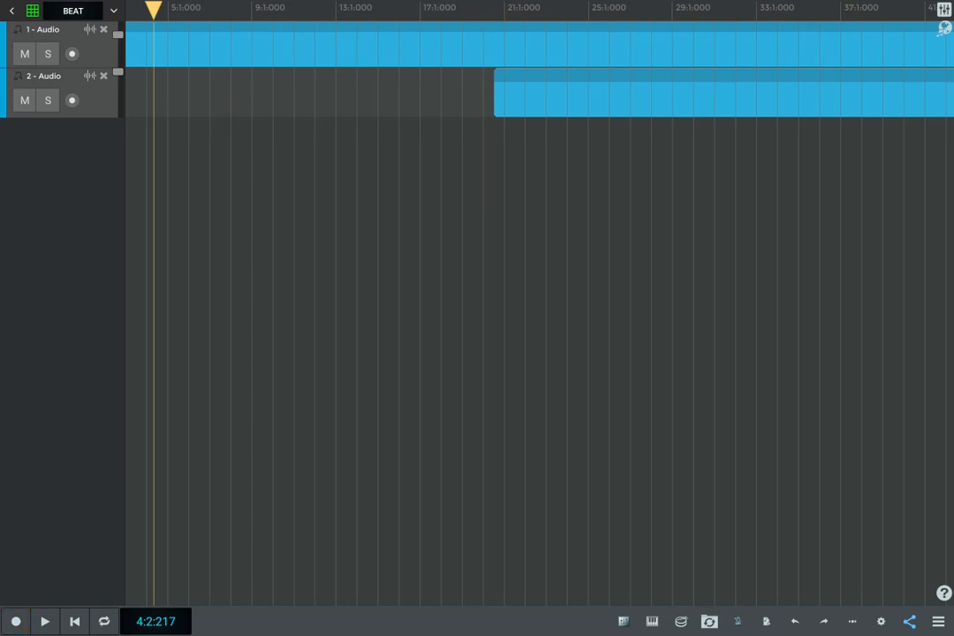
click(15, 622)
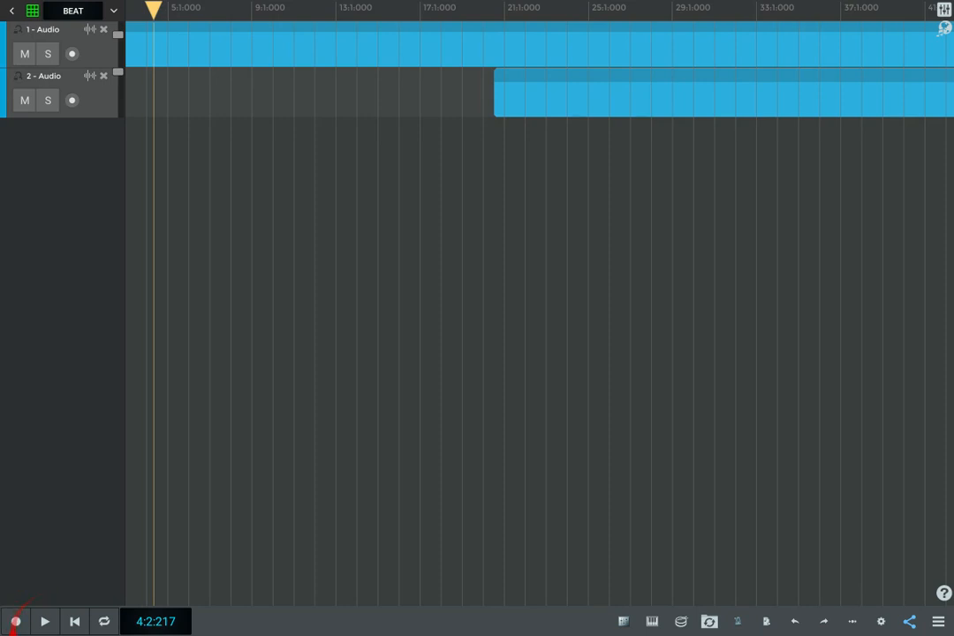
click(15, 622)
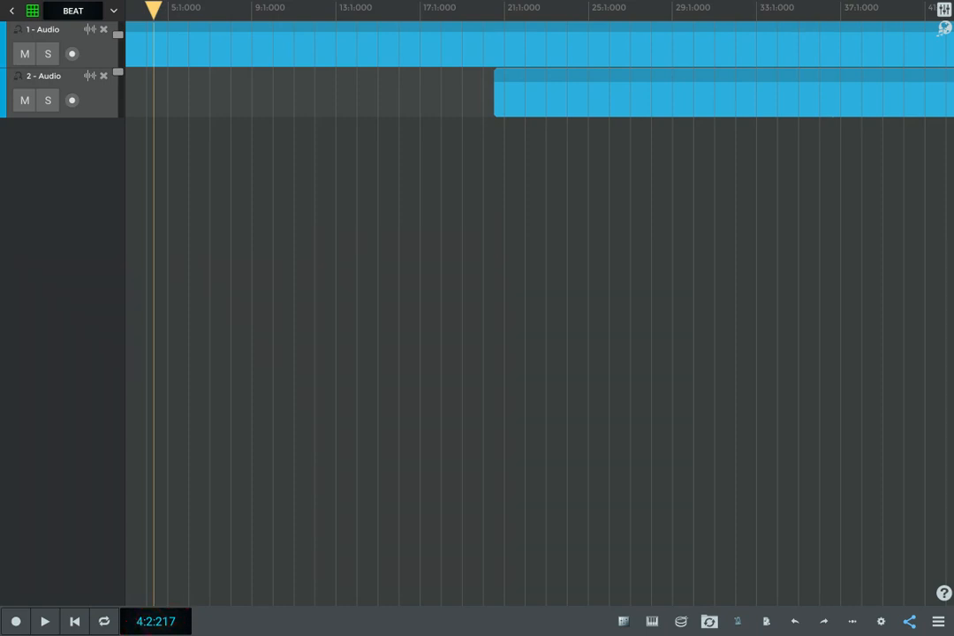
click(104, 621)
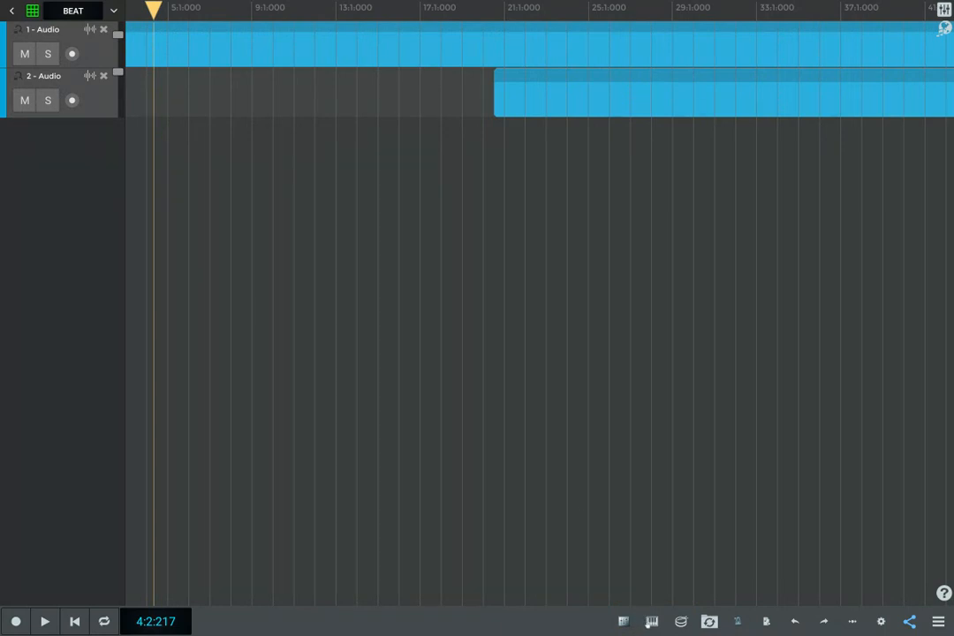
- Add MIDI instrument tracks below the existing audio tracks
click(651, 621)
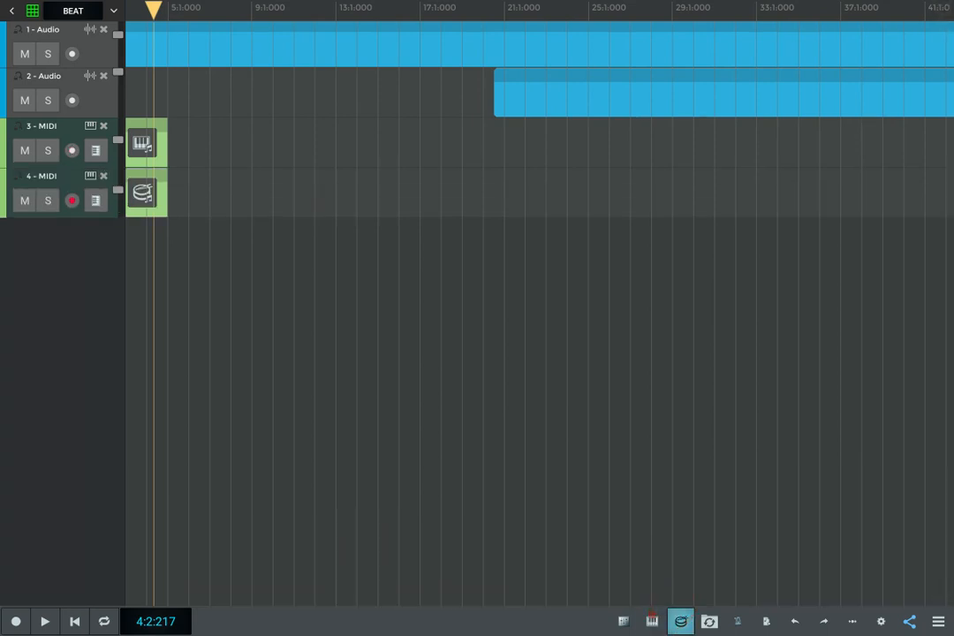
mouse_move(242, 497)
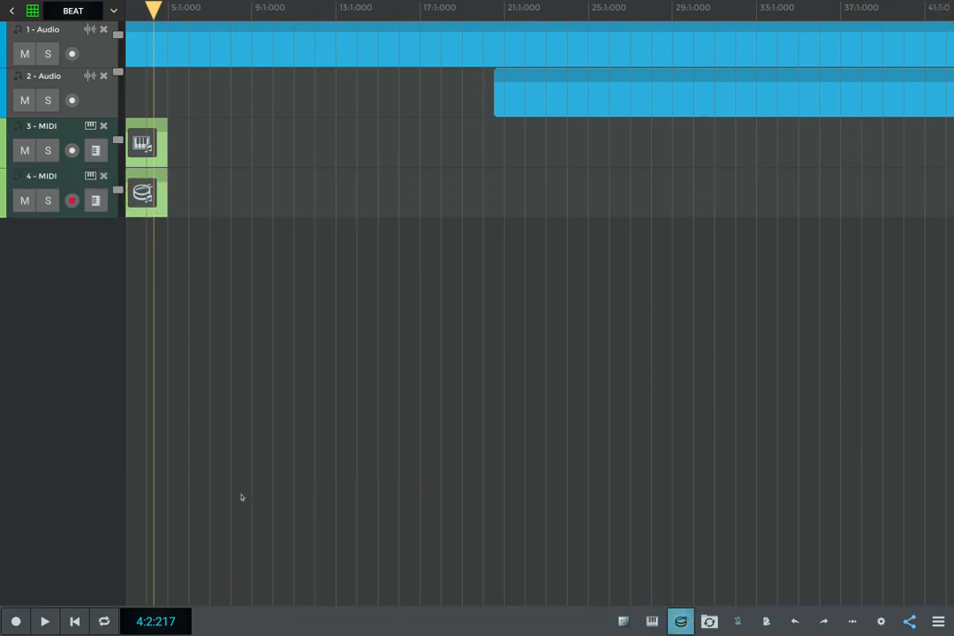
mouse_move(84, 495)
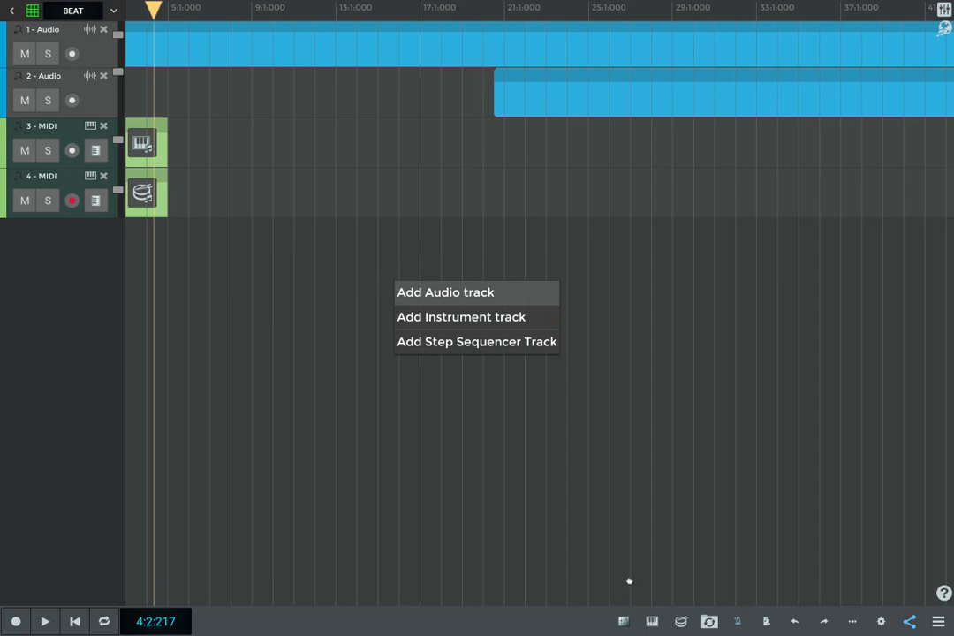
mouse_move(535, 415)
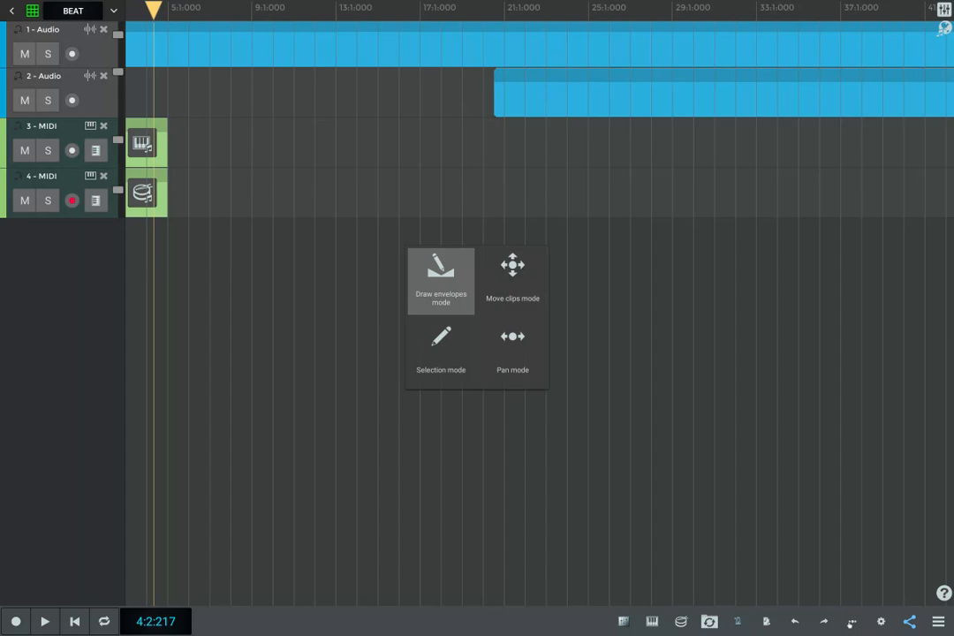
- Show the editing modes: draw envelopes, move clips, selection and pan
drag(457, 214, 552, 209)
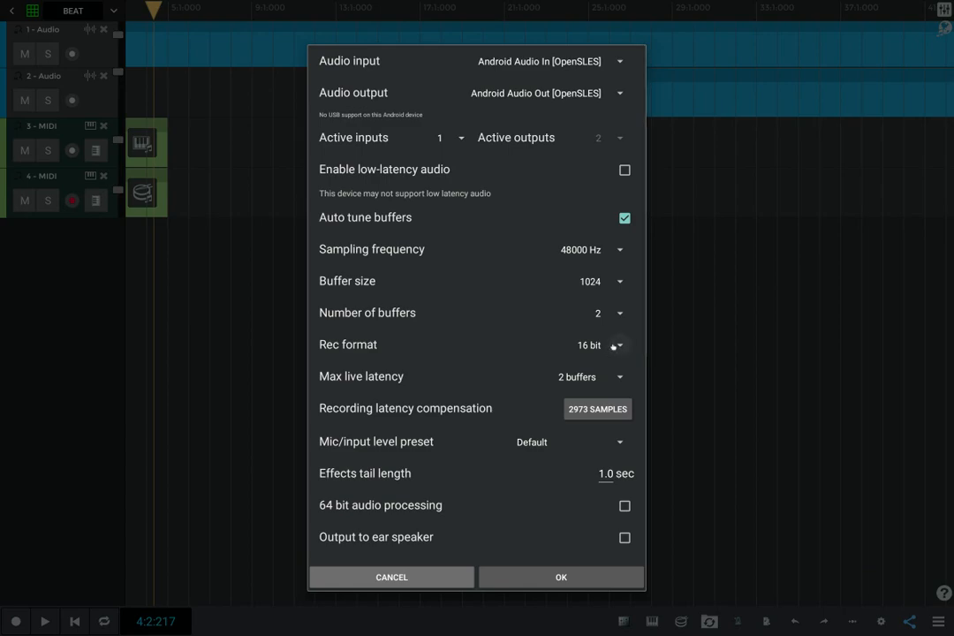
- Switch the recording format to 24 bit and confirm the audio settings
click(600, 344)
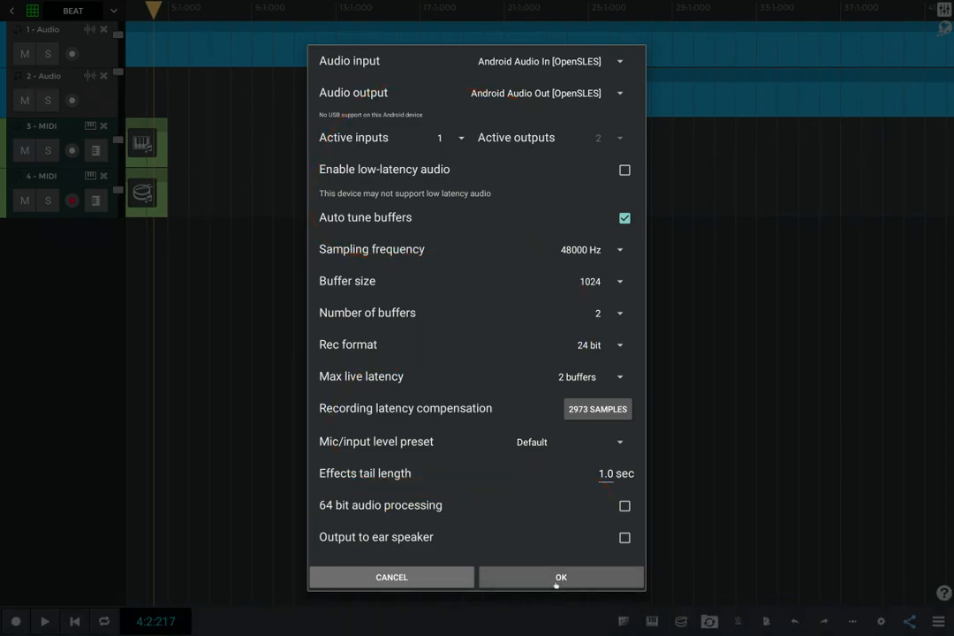
click(561, 577)
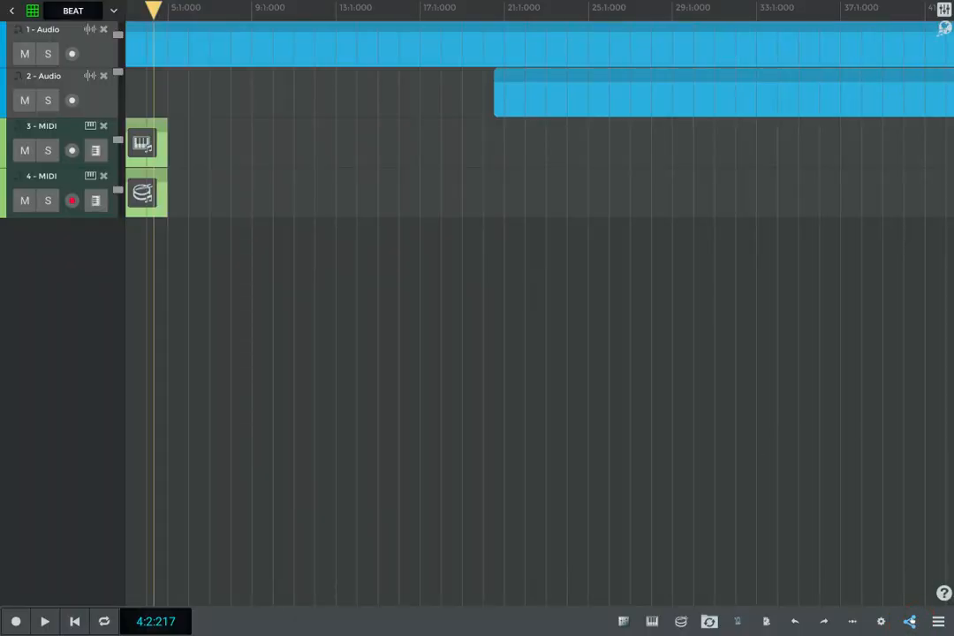
click(910, 621)
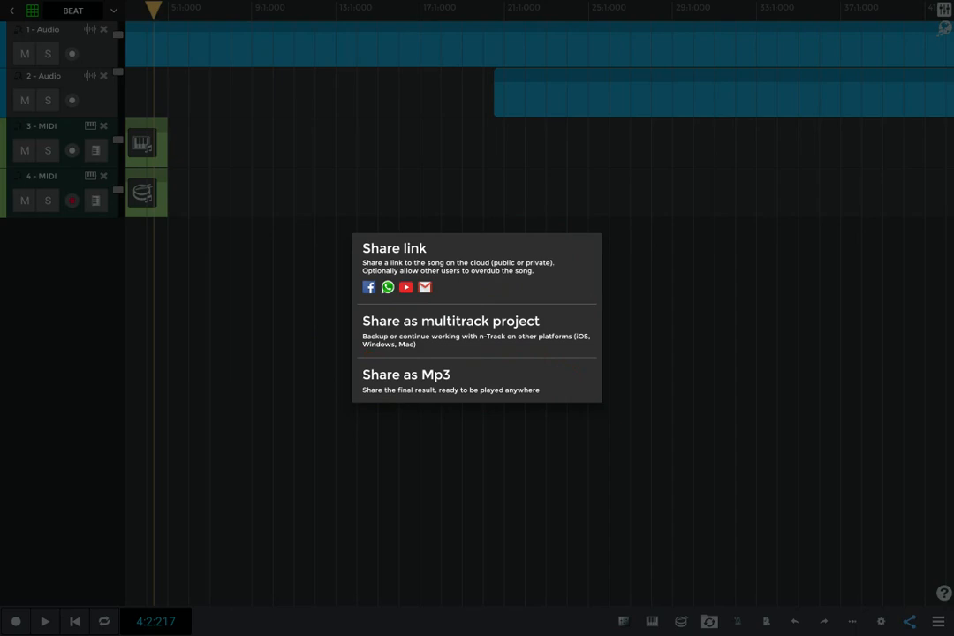
mouse_move(681, 461)
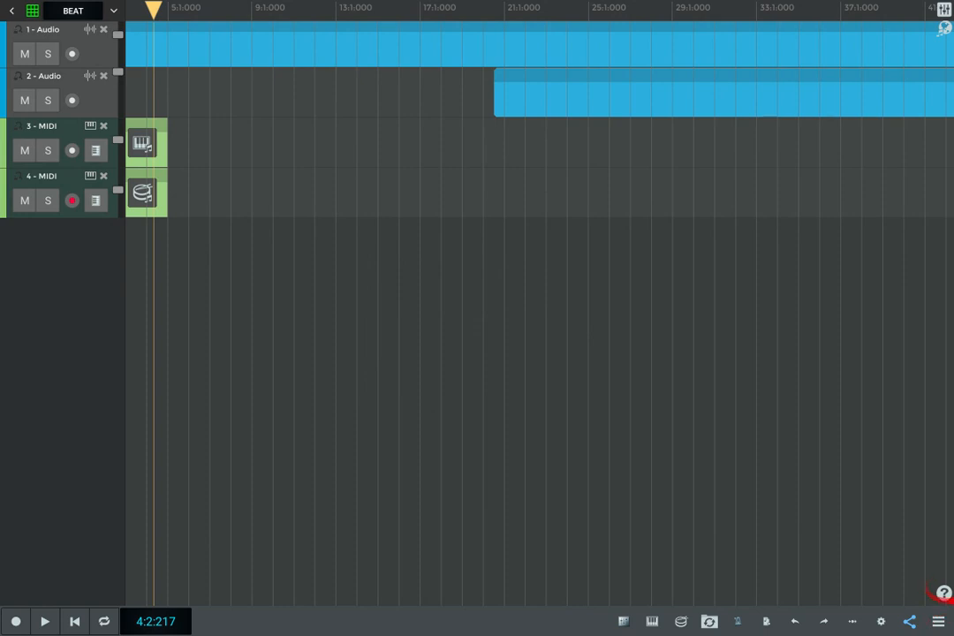
mouse_move(842, 551)
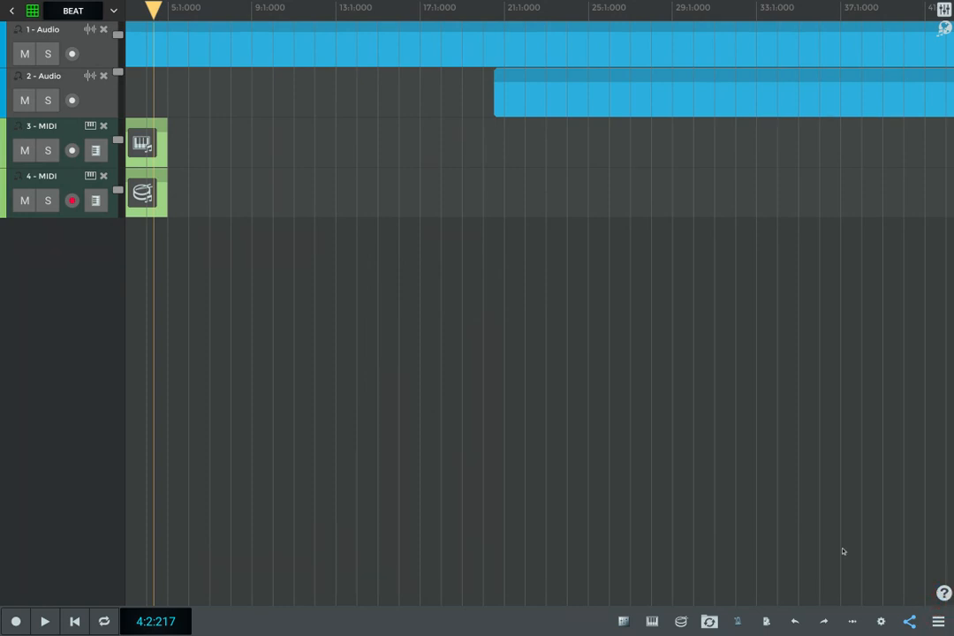
mouse_move(908, 586)
text(i dont know)
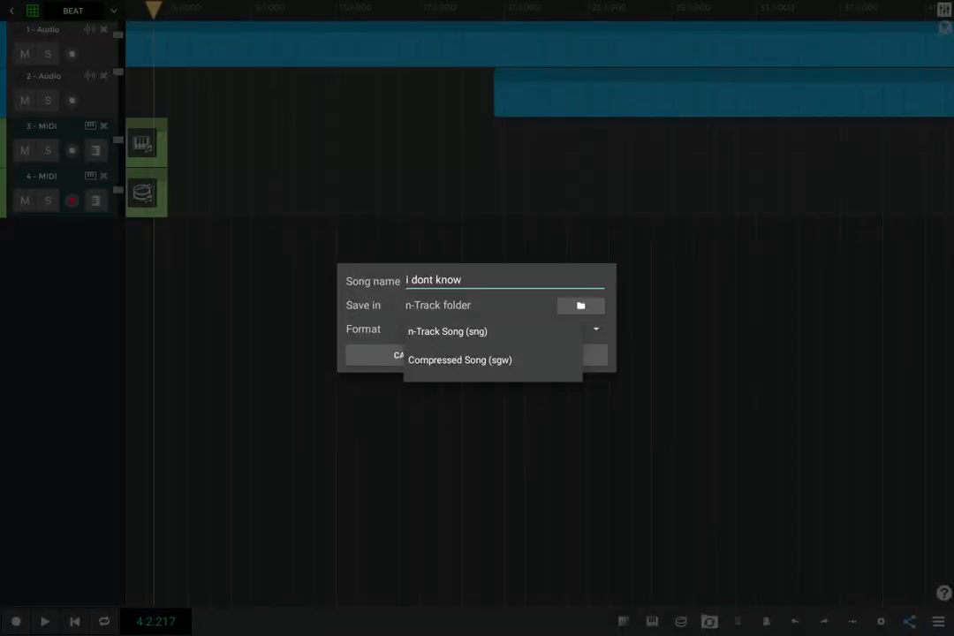
- Save 'i dont know' as an n-Track Song (sng), overwriting the existing file
click(448, 331)
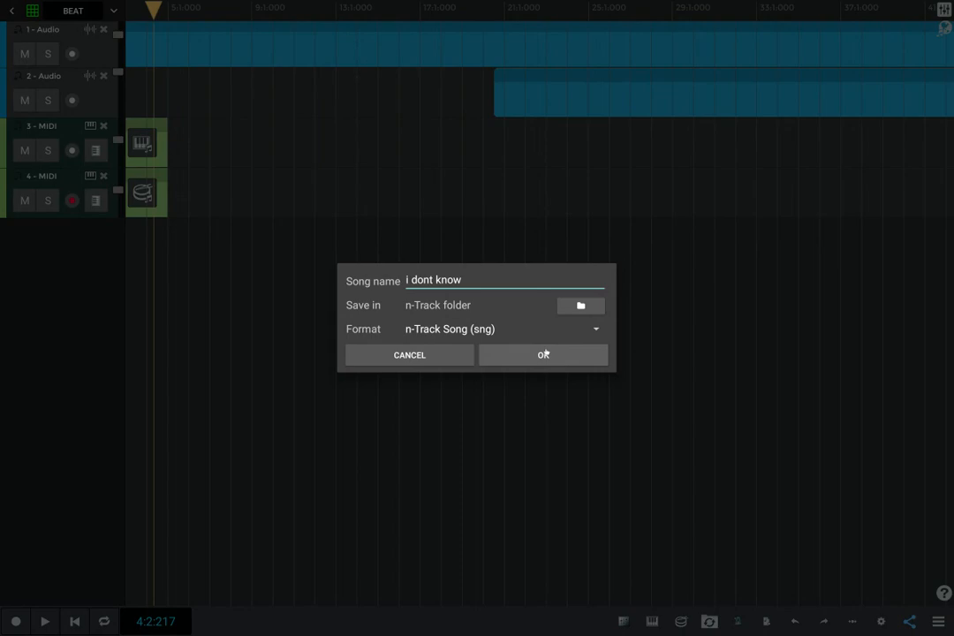
click(543, 354)
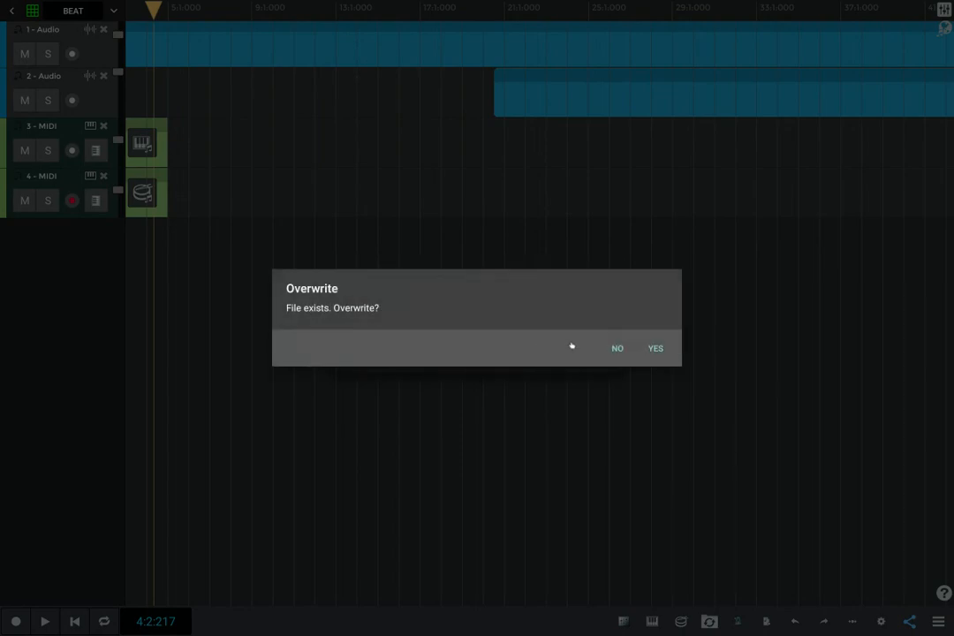
click(617, 348)
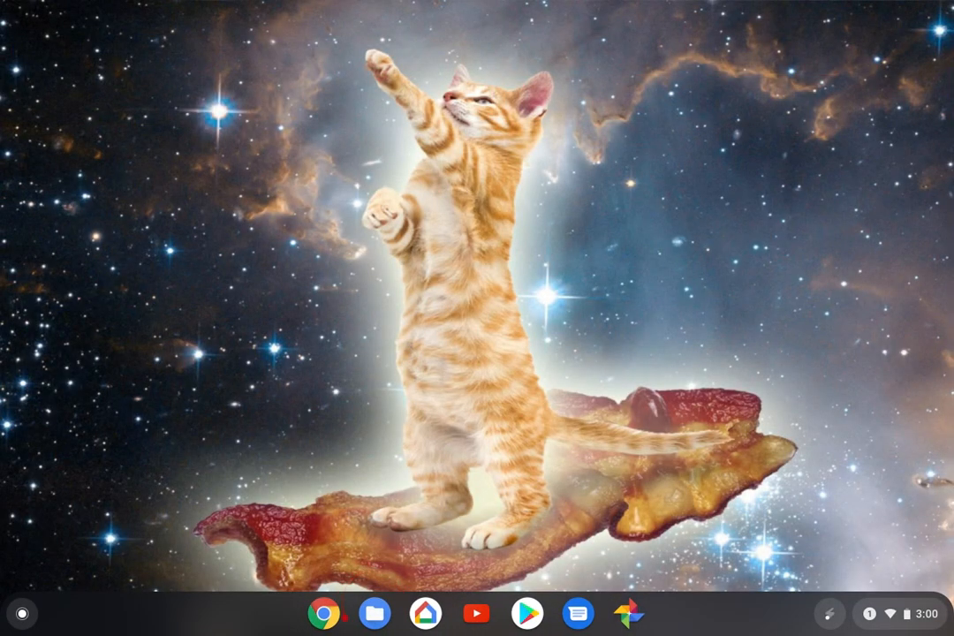
mouse_move(352, 627)
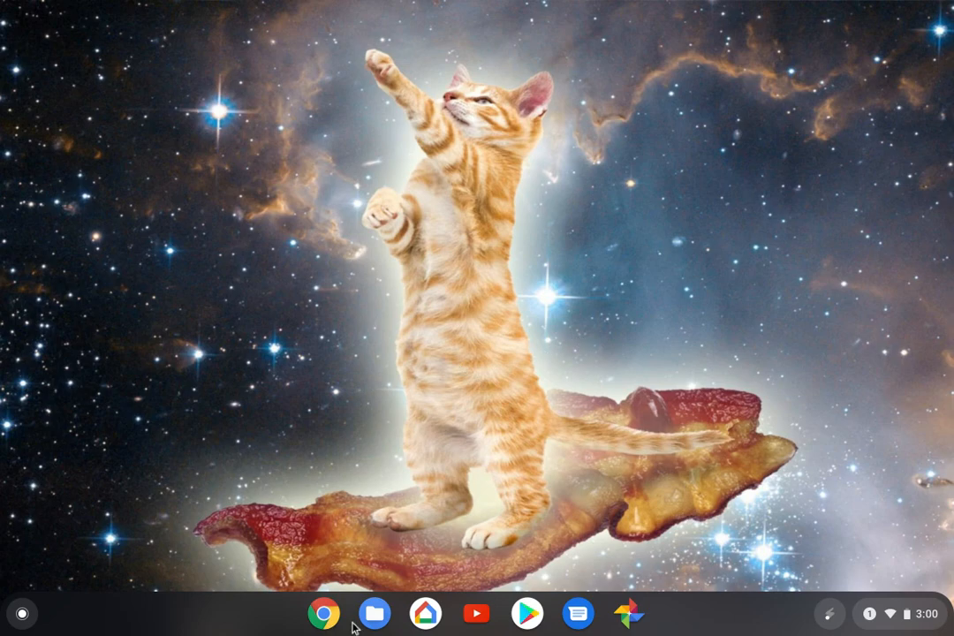
- Launch the Files app and go to the Play files folder
click(374, 613)
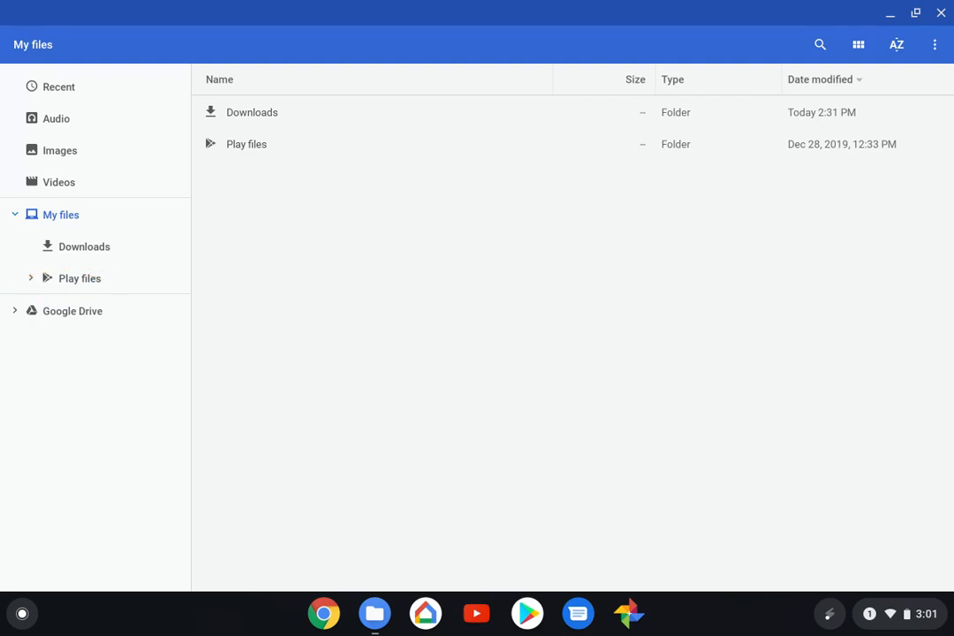
mouse_move(86, 346)
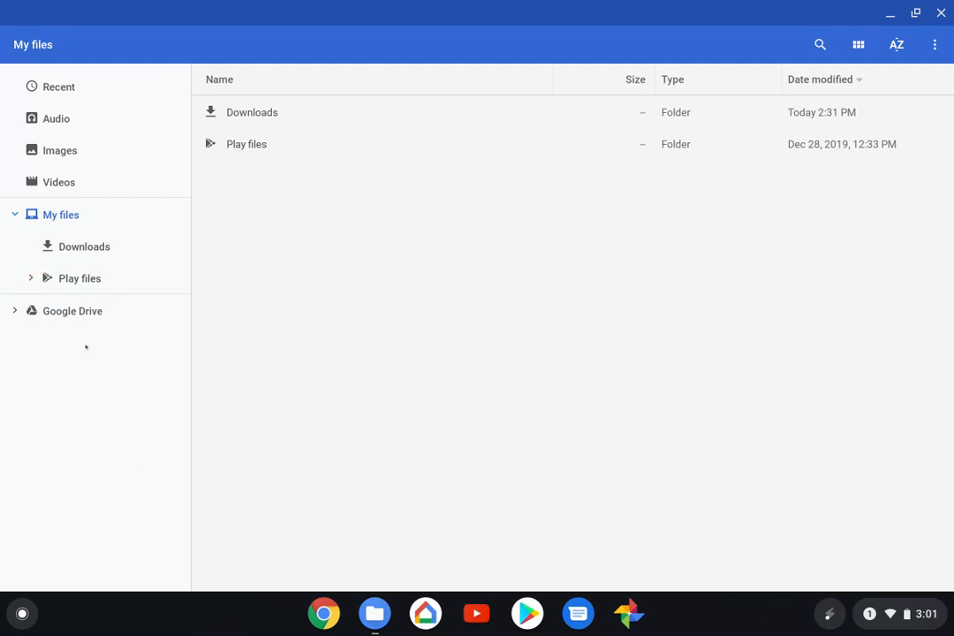
click(79, 279)
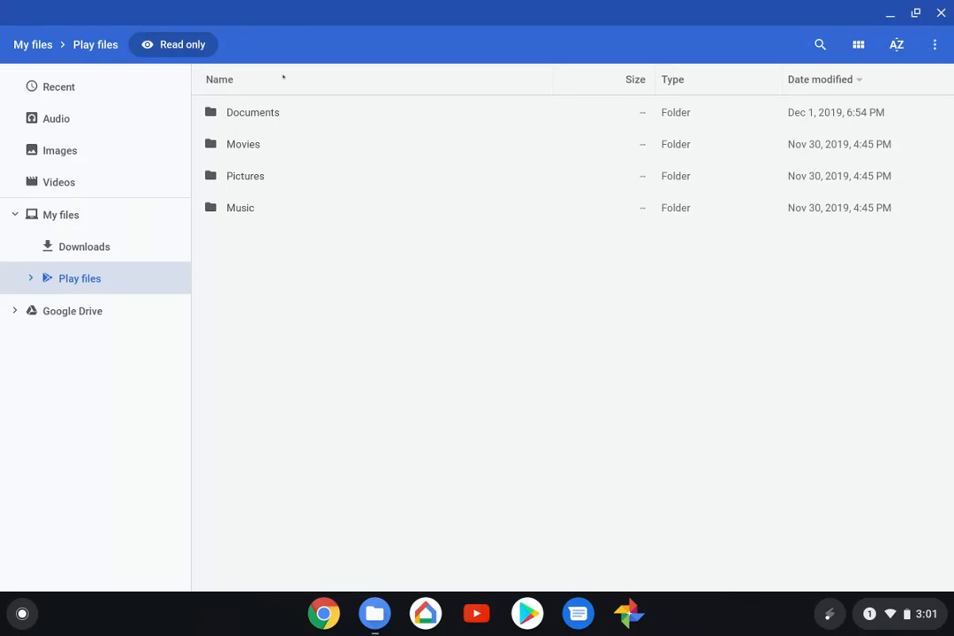
mouse_move(882, 24)
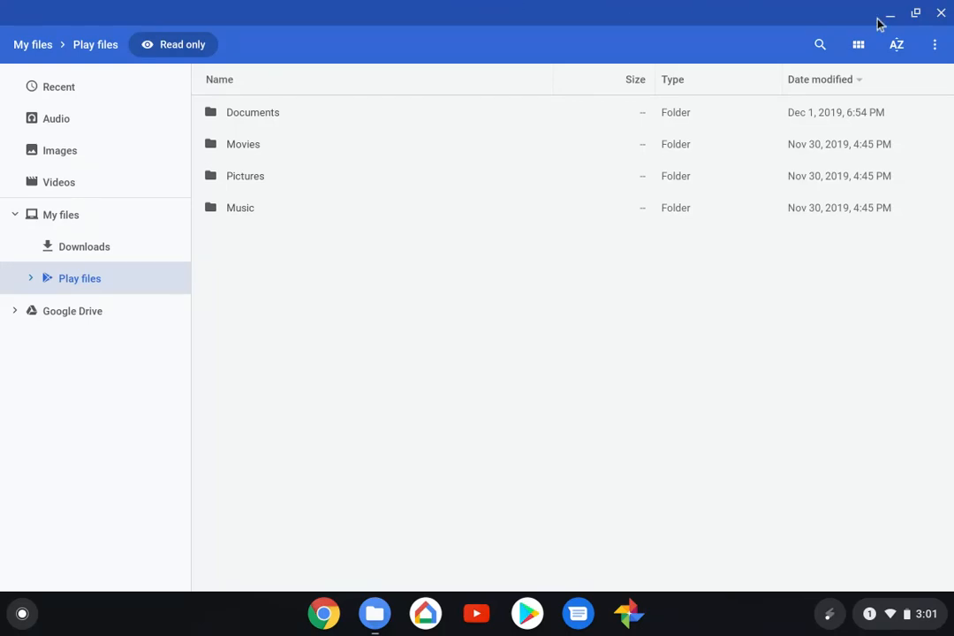
mouse_move(935, 45)
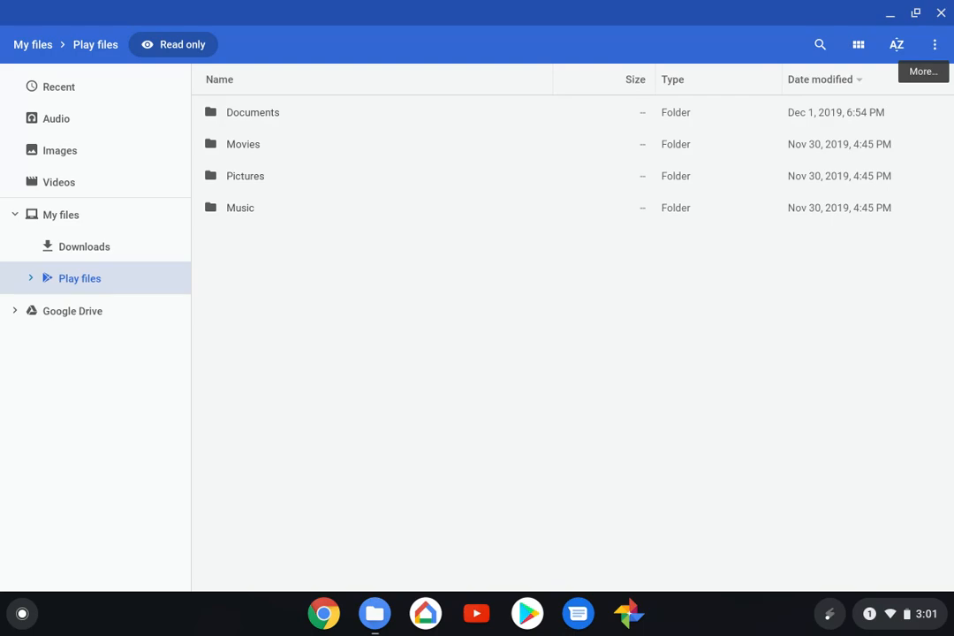
- Reveal all Play folders and open nTrack to view the 'i dont know' song files
click(935, 44)
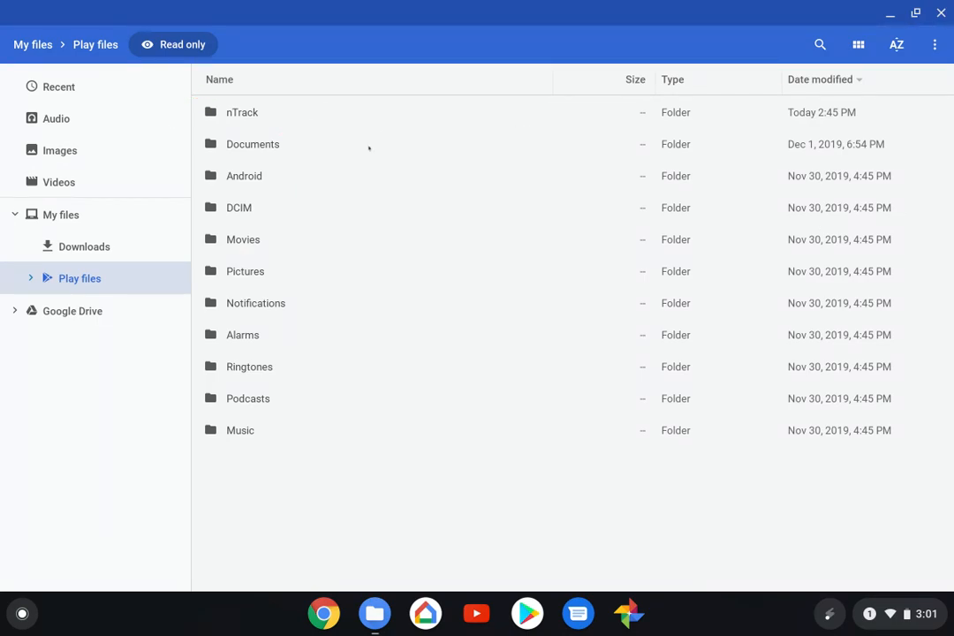
click(243, 113)
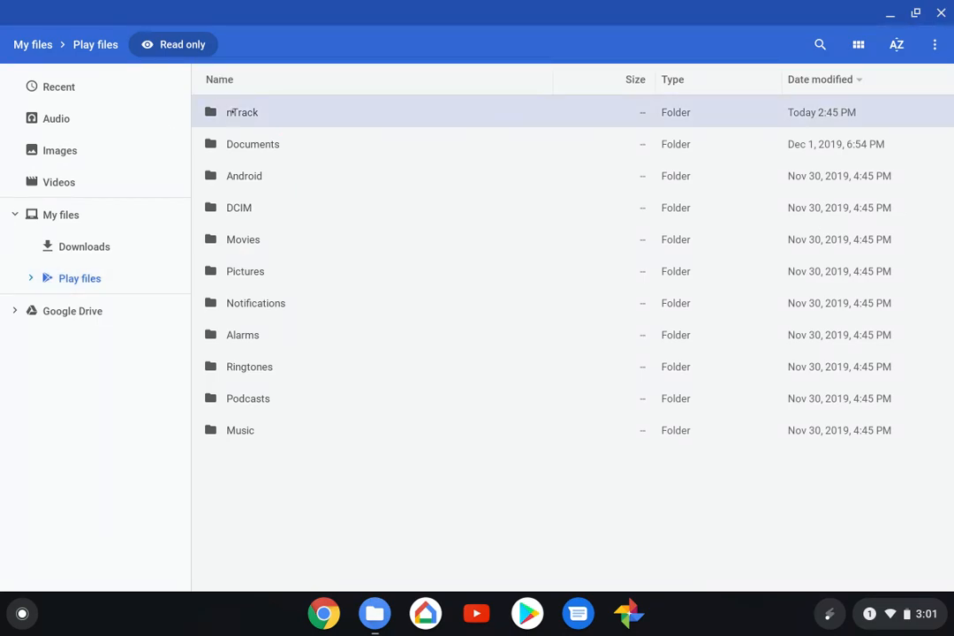
double_click(243, 112)
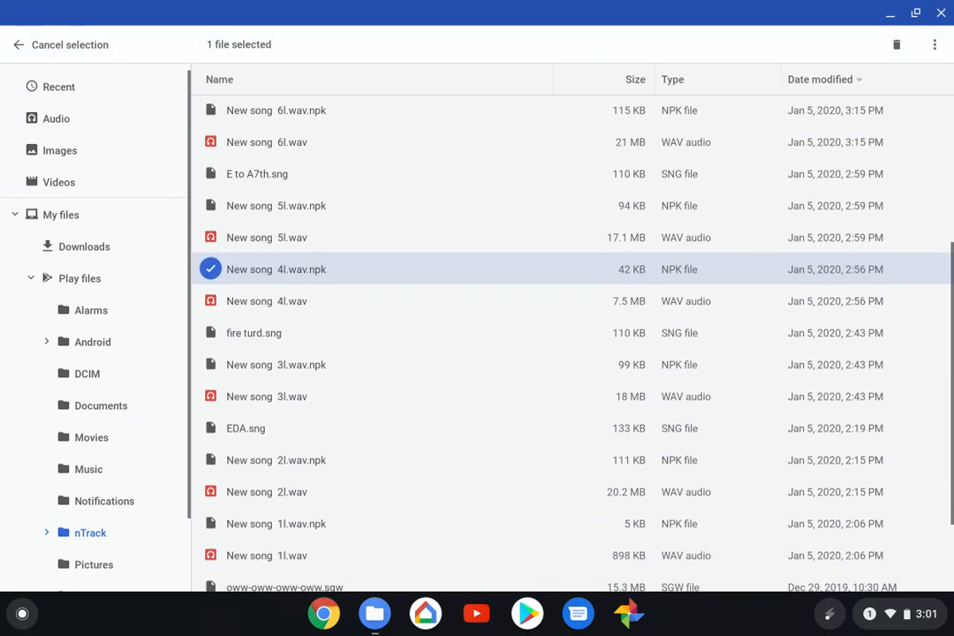
scroll(down, 3)
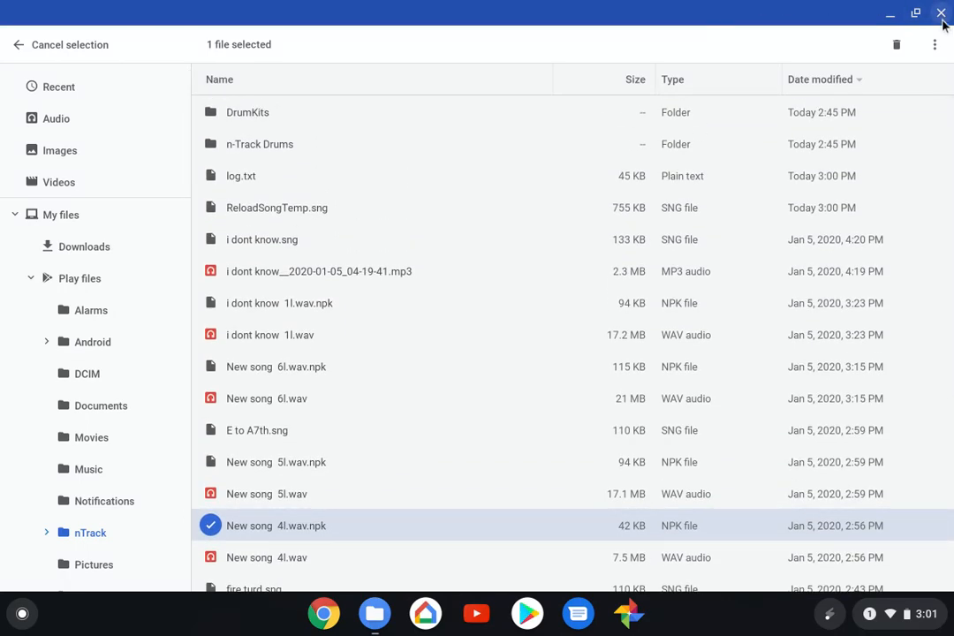
mouse_move(944, 20)
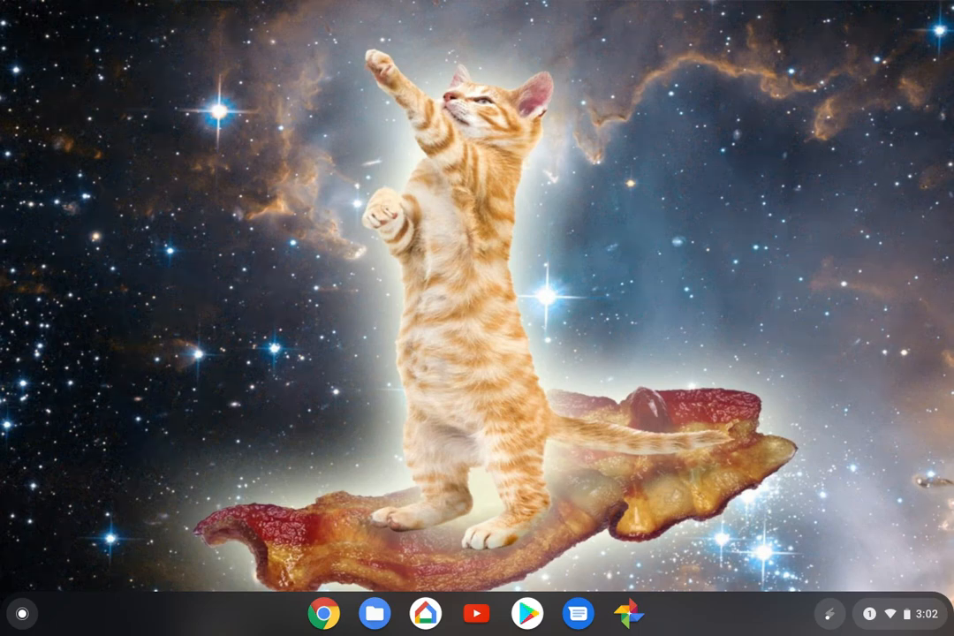
mouse_move(818, 106)
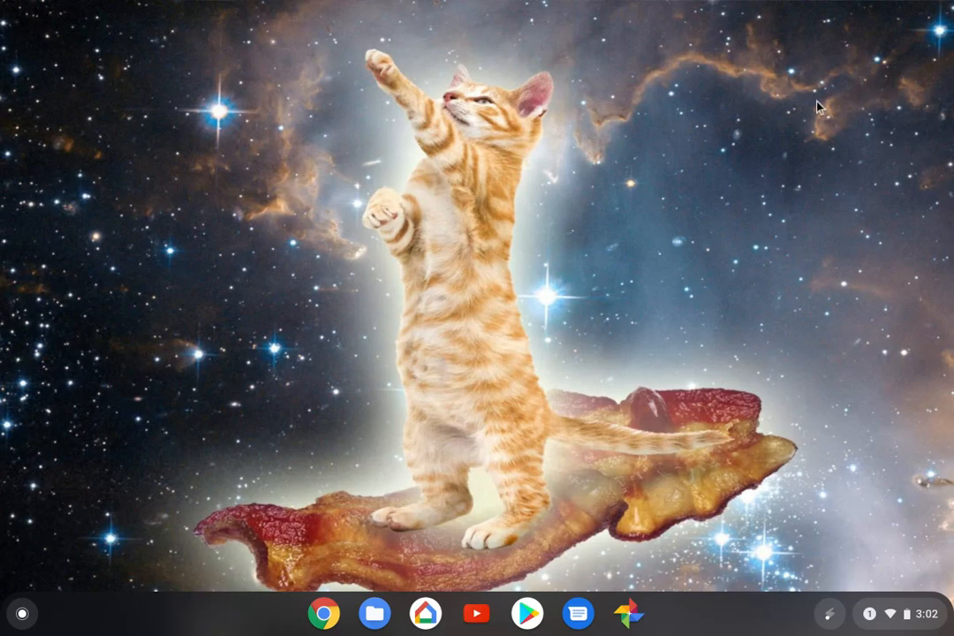
mouse_move(750, 221)
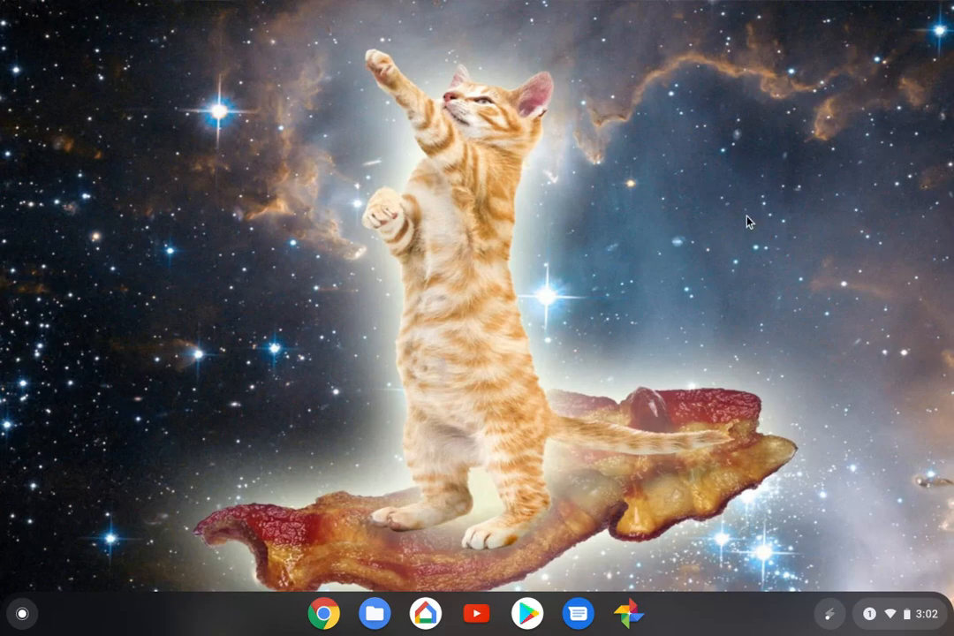